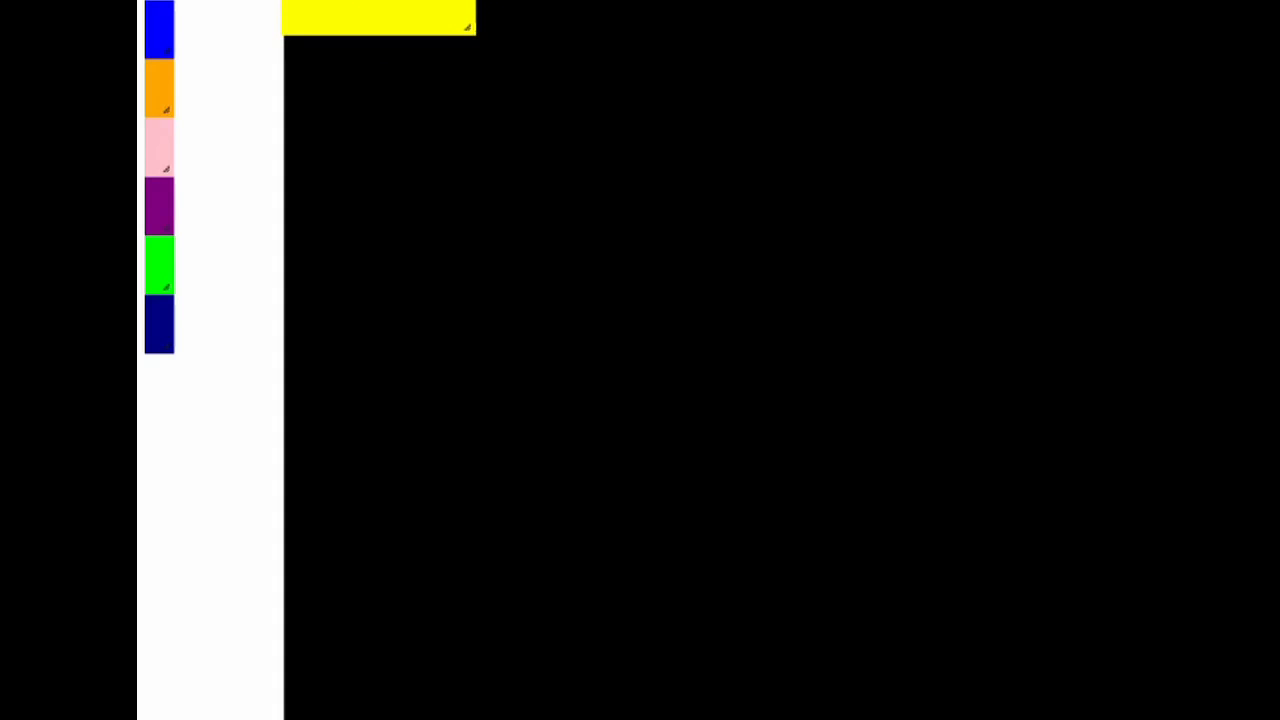
Enlarge the yellow area by dragging its resize handle down and to the right.
{"action": "left_click_drag", "start_coordinate": [472, 28], "coordinate": [516, 104]}
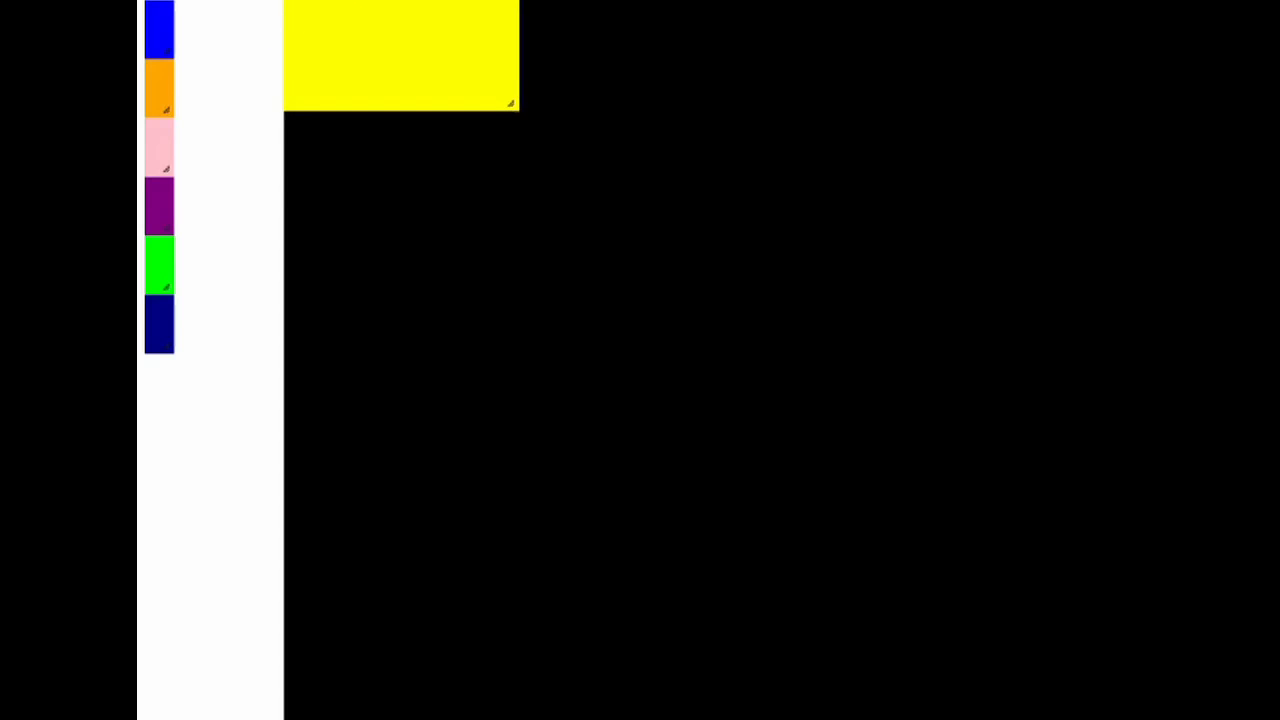
{"action": "left_click_drag", "start_coordinate": [510, 104], "coordinate": [540, 158]}
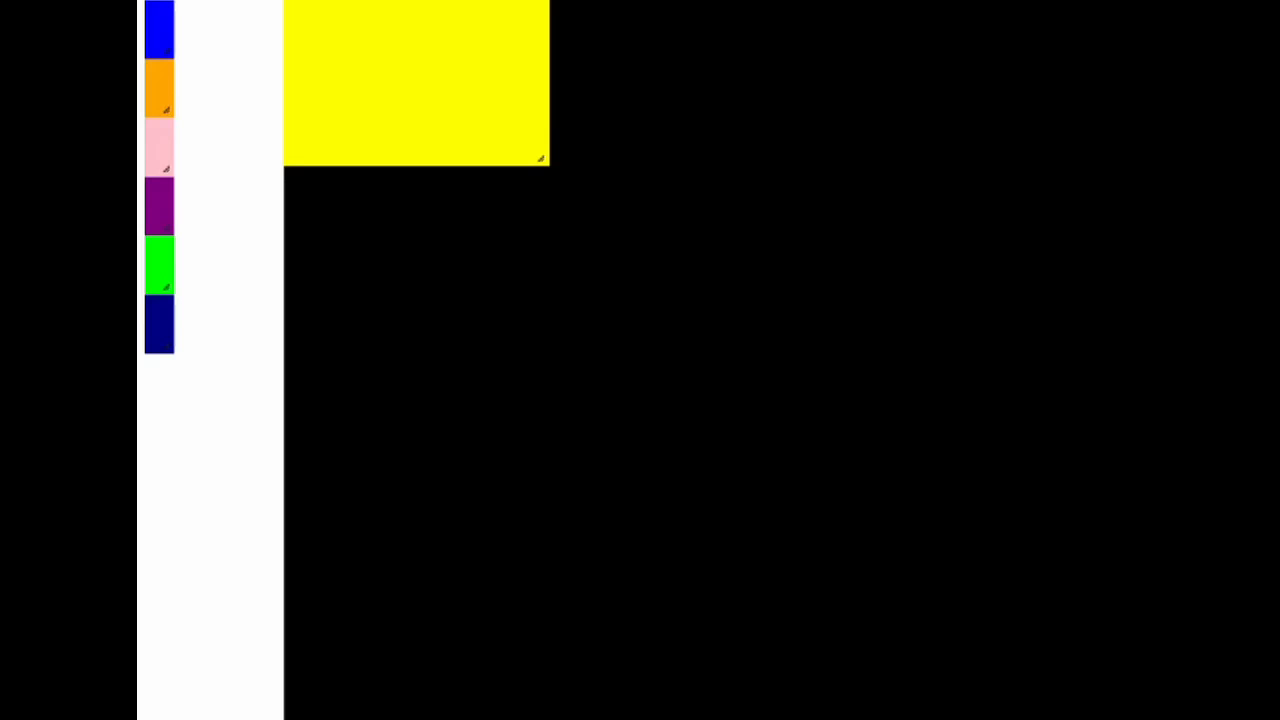
{"action": "left_click_drag", "start_coordinate": [544, 160], "coordinate": [690, 172]}
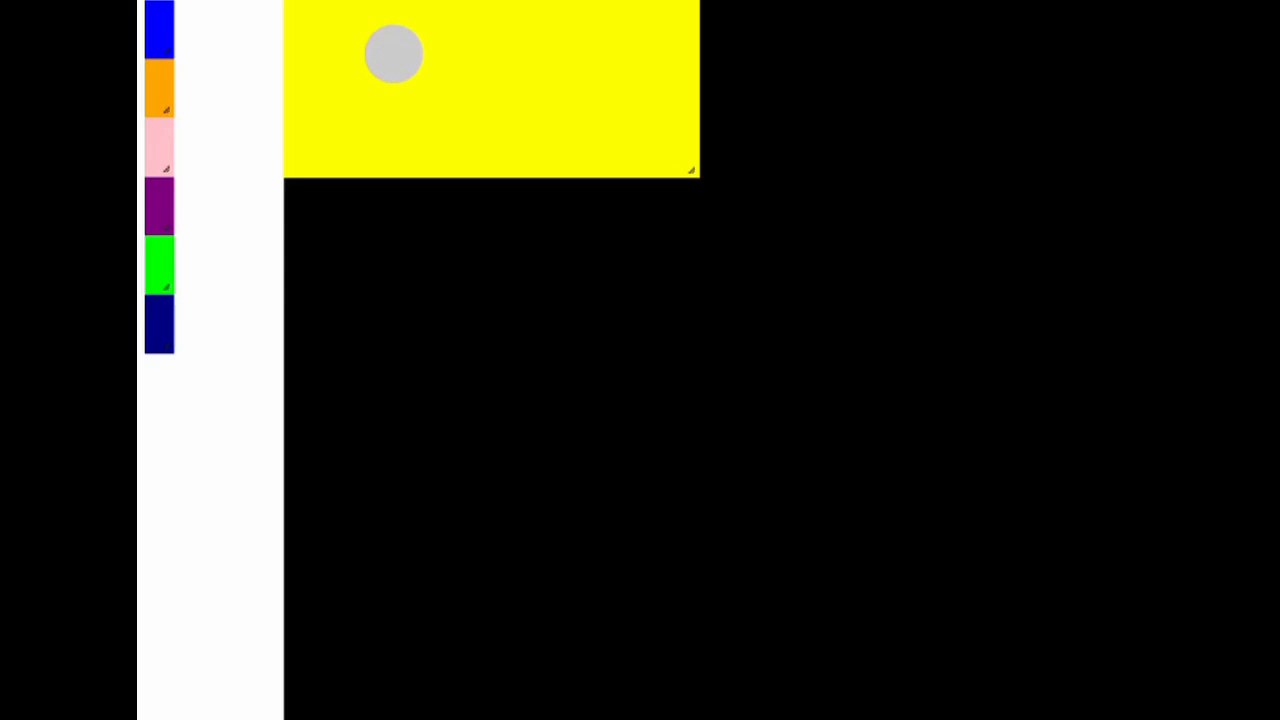
Add another grey round table to the yellow row and a blue area below.
{"action": "left_click_drag", "start_coordinate": [396, 52], "coordinate": [328, 56]}
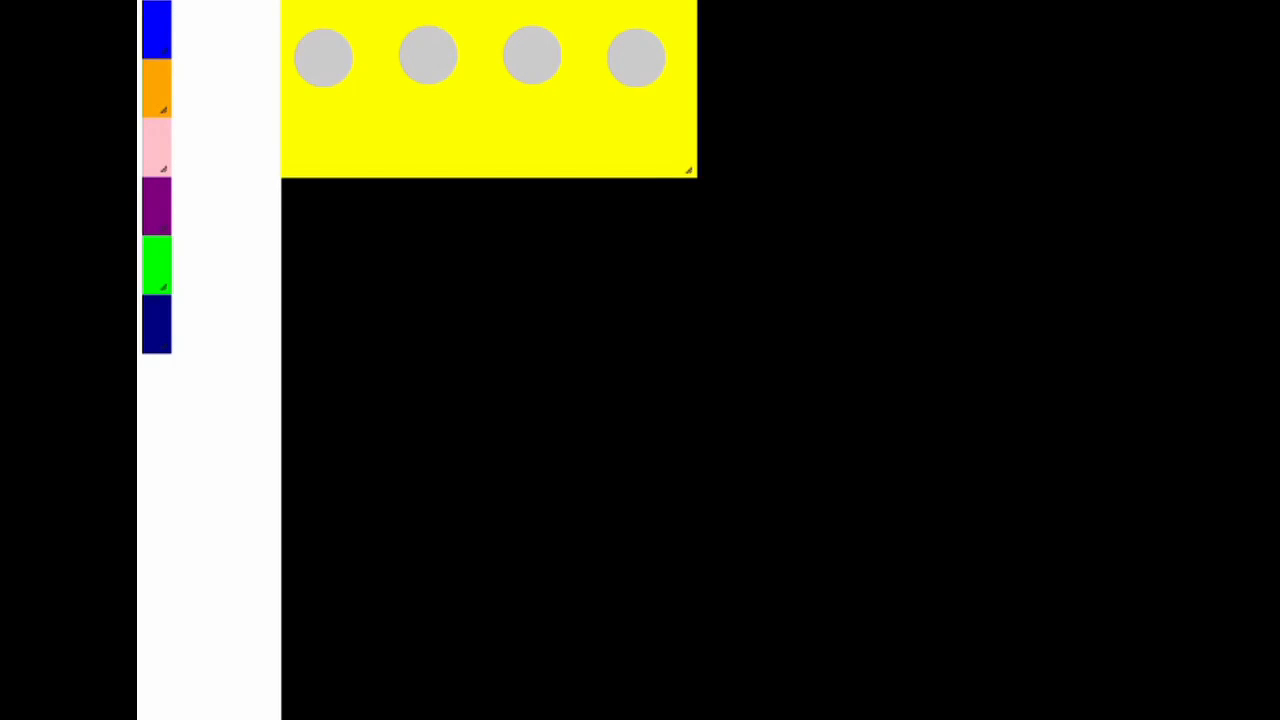
{"action": "left_click_drag", "start_coordinate": [156, 26], "coordinate": [310, 220]}
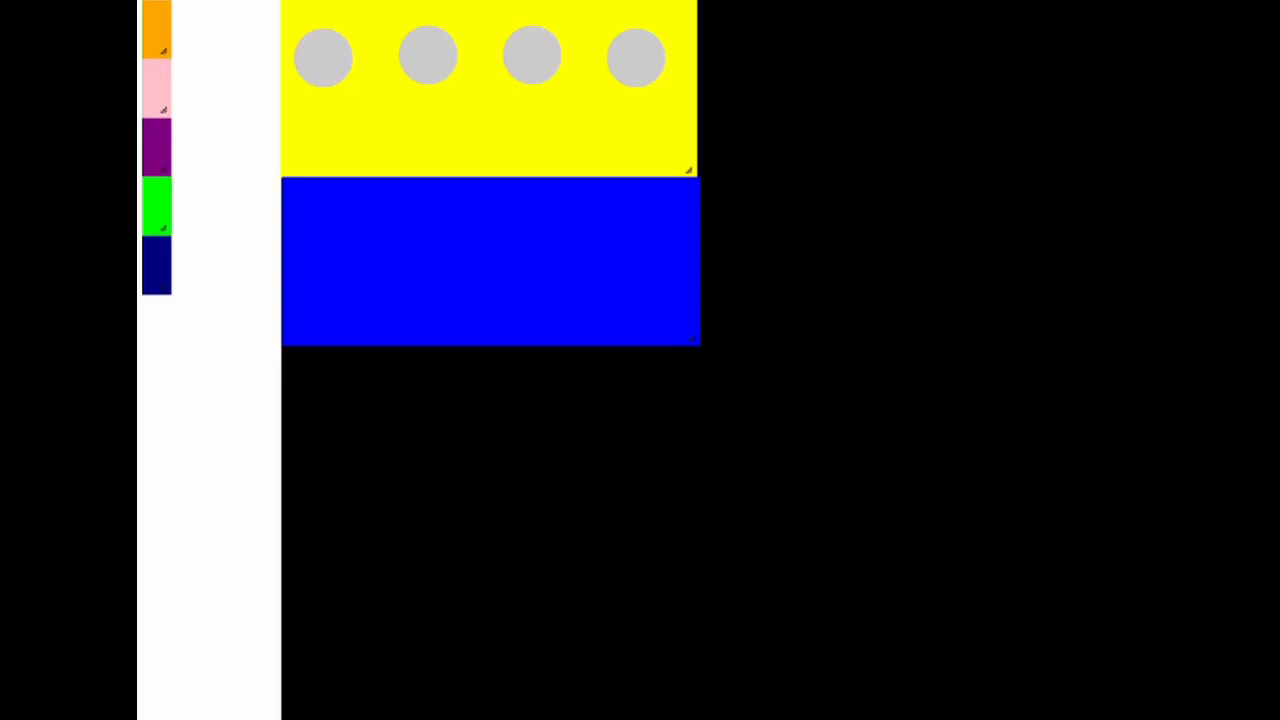
Make the blue area taller and place a grey rectangular table inside it.
{"action": "left_click_drag", "start_coordinate": [692, 340], "coordinate": [694, 462]}
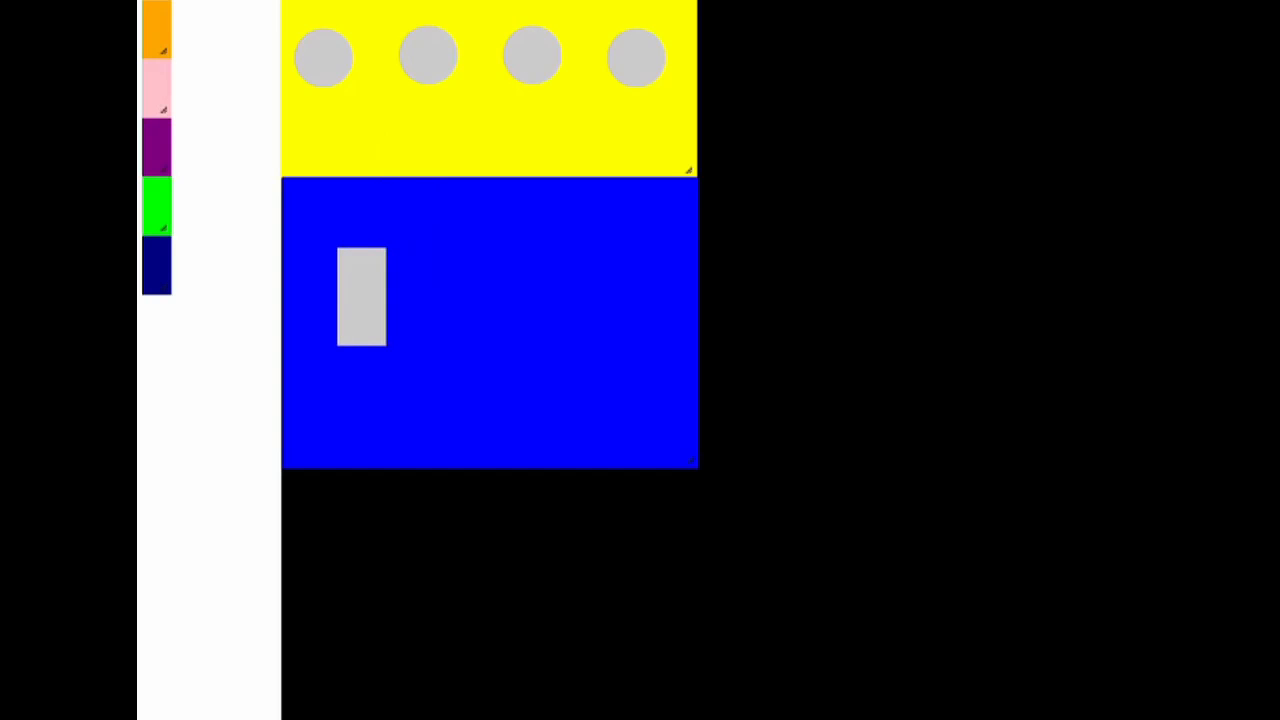
{"action": "left_click_drag", "start_coordinate": [360, 296], "coordinate": [340, 288]}
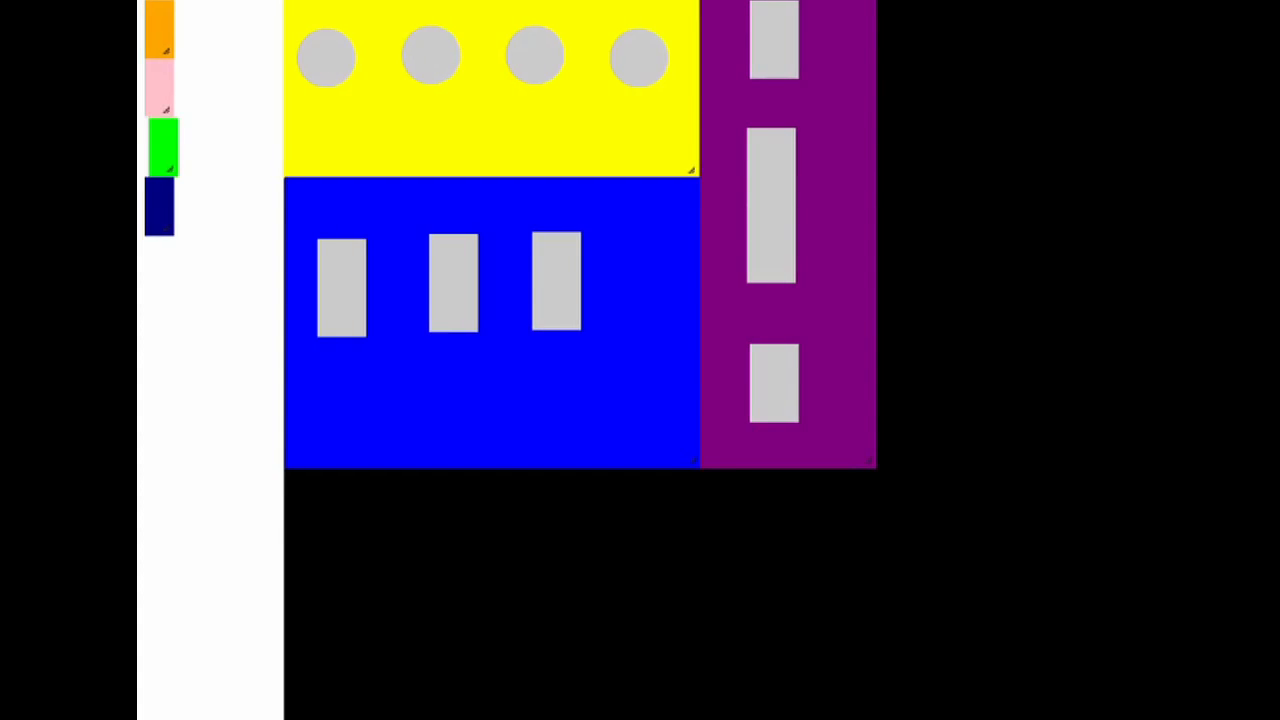
Add a green area below blue, widened and heightened to span under purple.
{"action": "left_click_drag", "start_coordinate": [160, 144], "coordinate": [308, 504]}
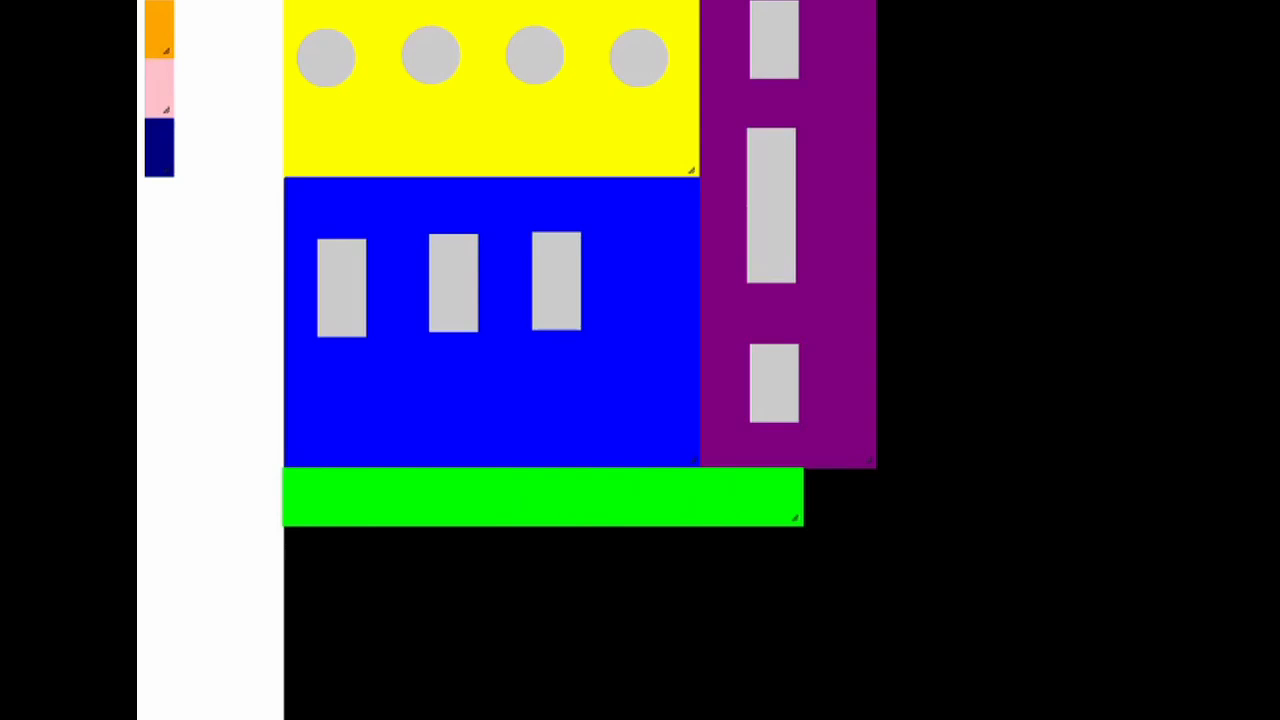
{"action": "left_click_drag", "start_coordinate": [796, 518], "coordinate": [868, 518]}
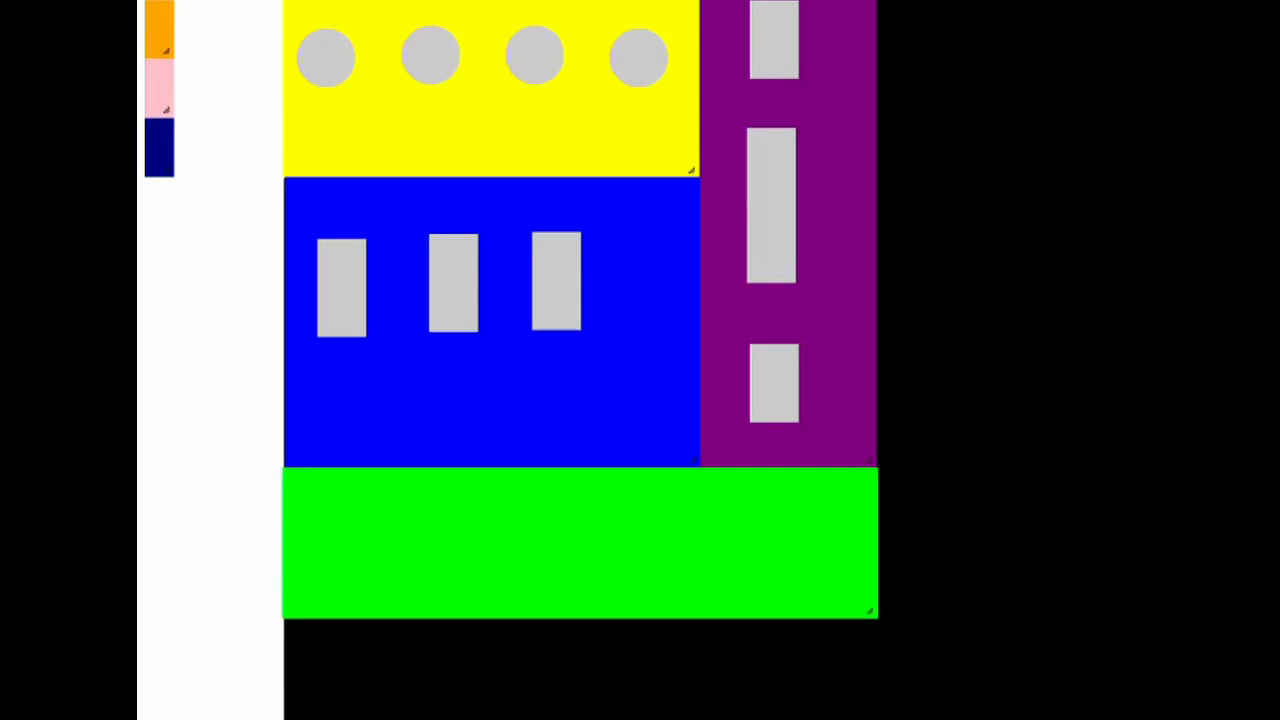
{"action": "left_click_drag", "start_coordinate": [872, 612], "coordinate": [872, 678]}
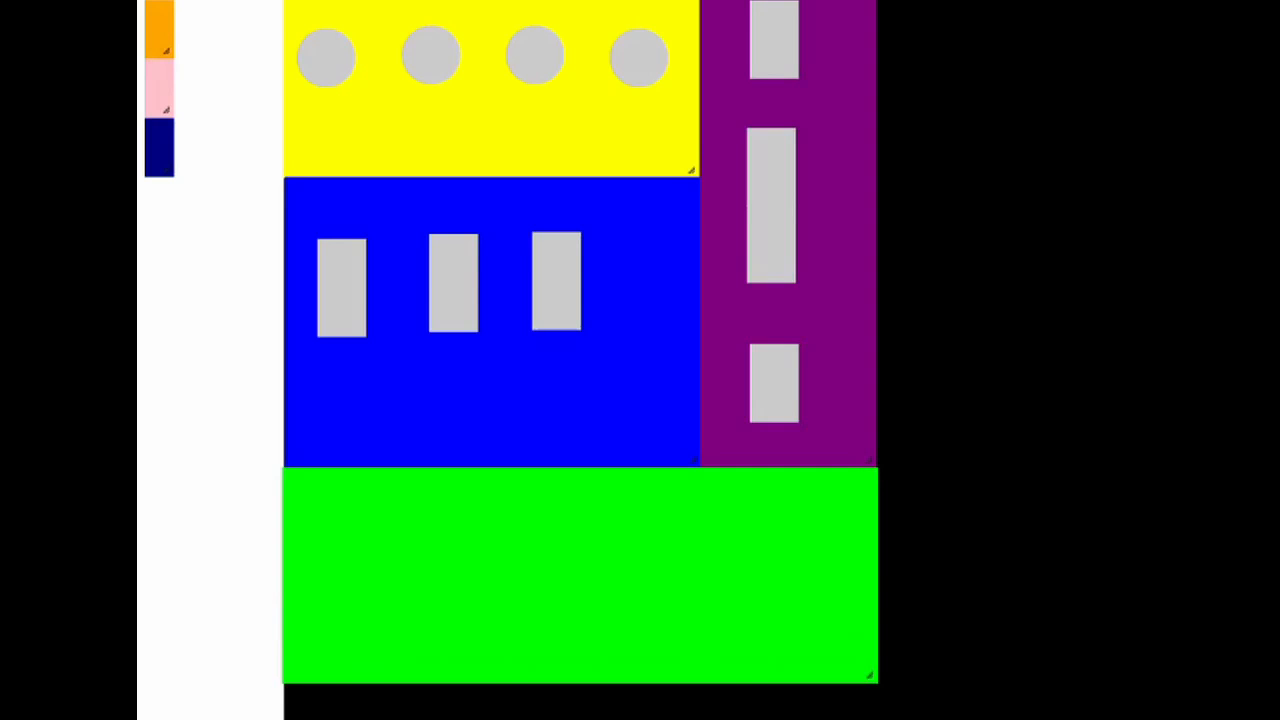